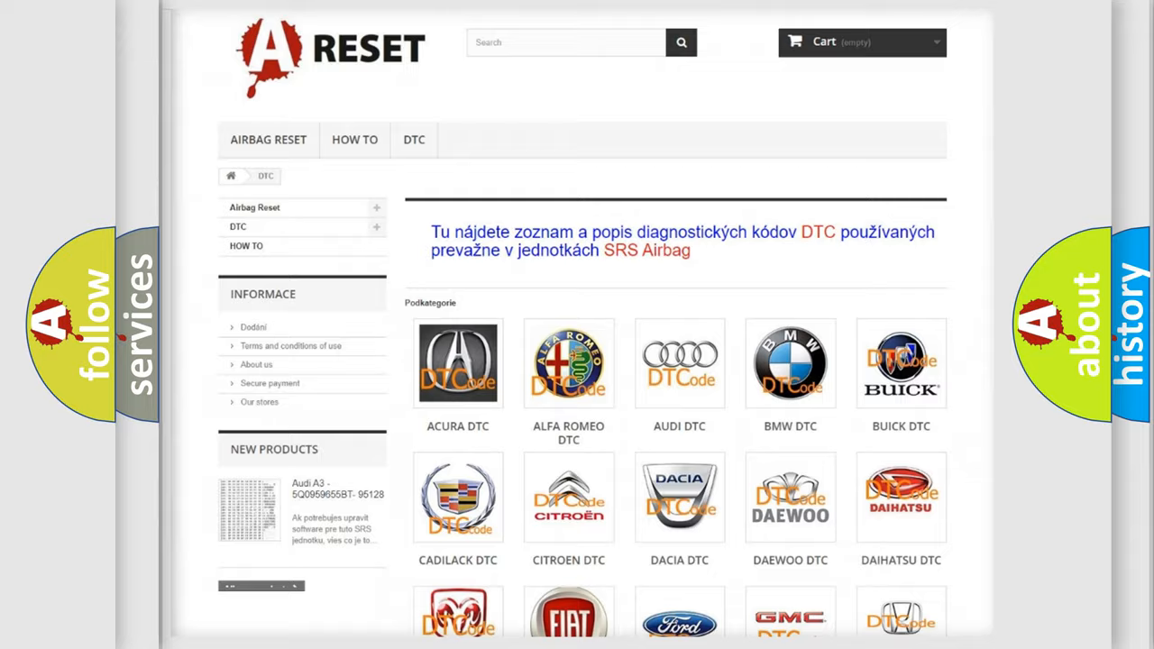
scroll(down, 3)
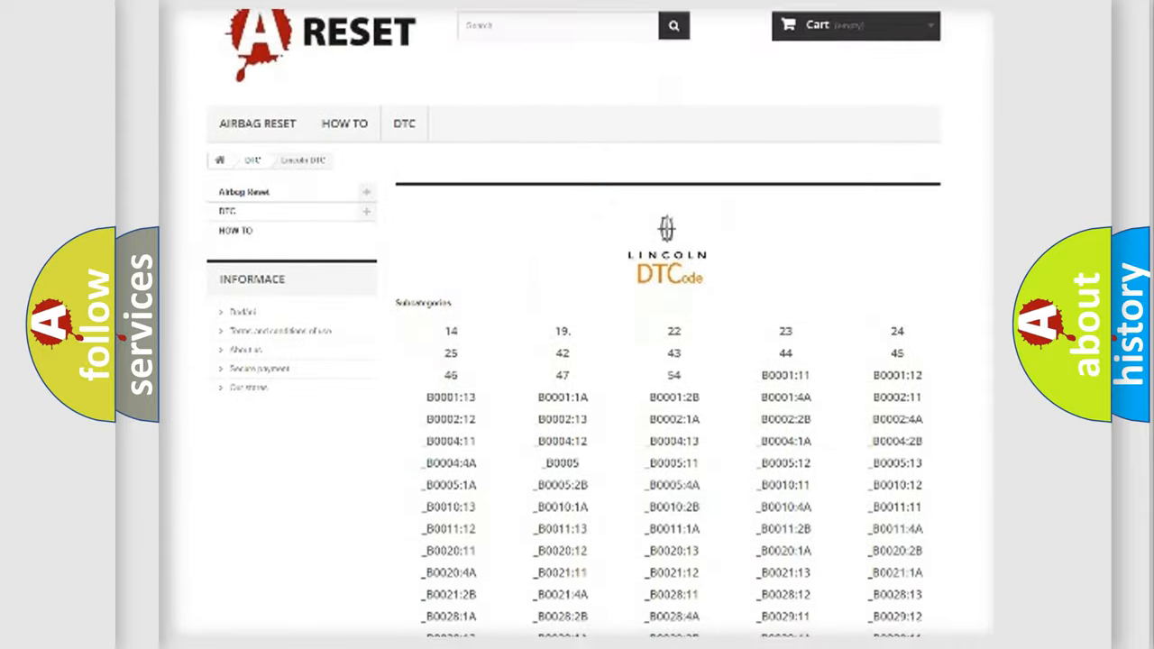
scroll(down, 3)
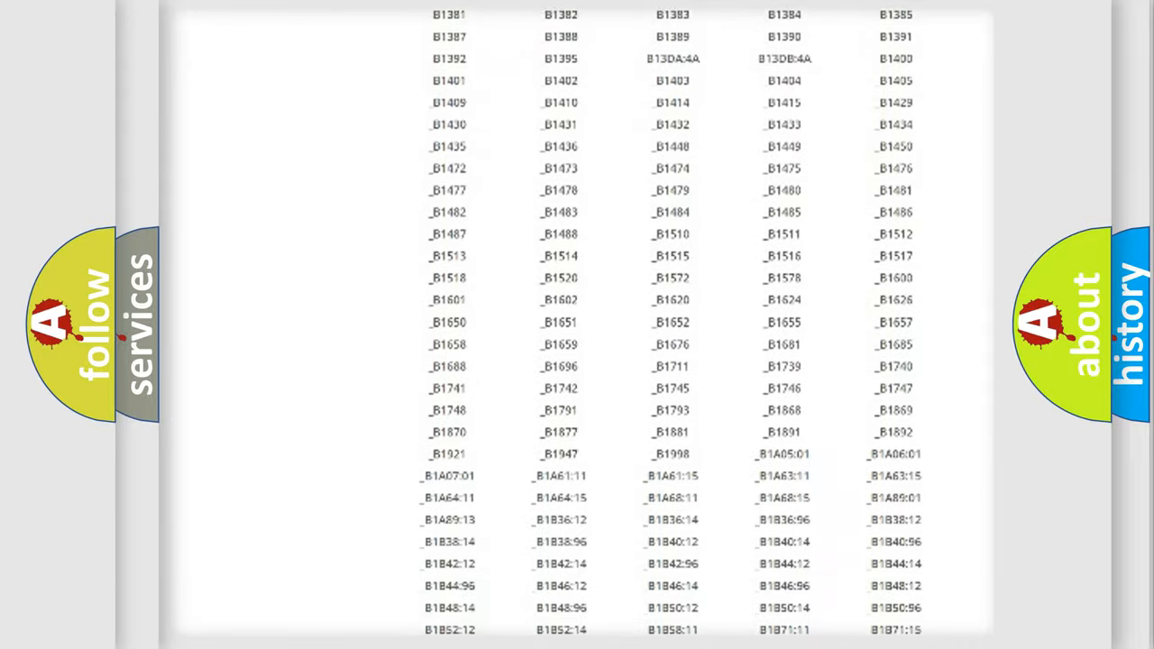
scroll(up, 3)
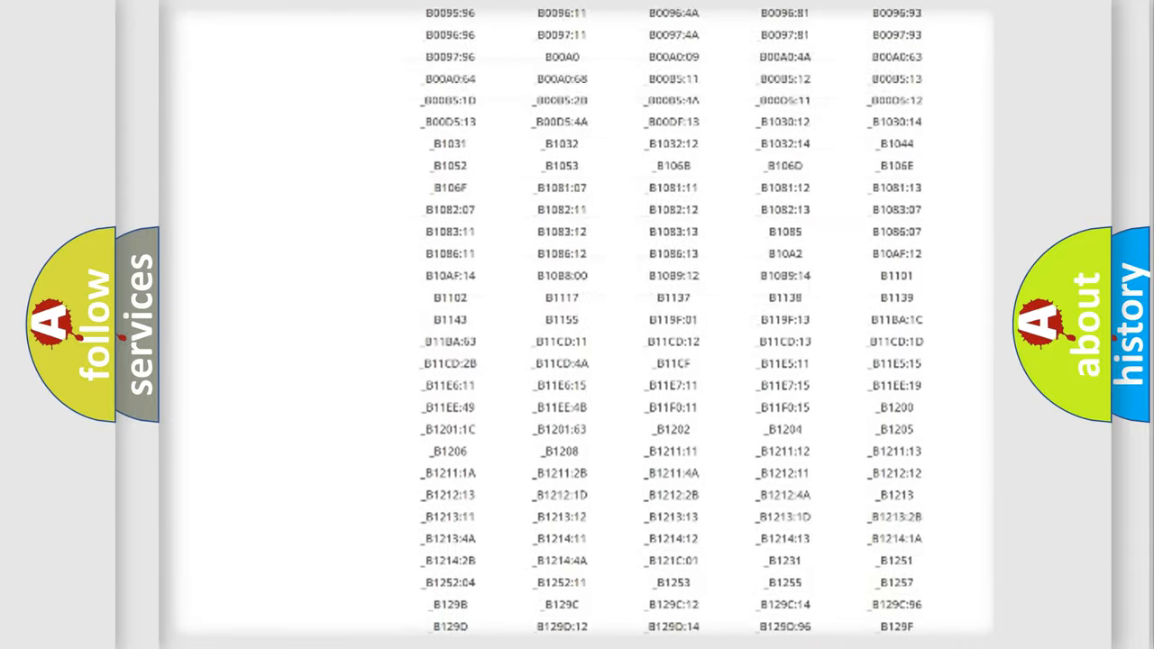
scroll(up, 3)
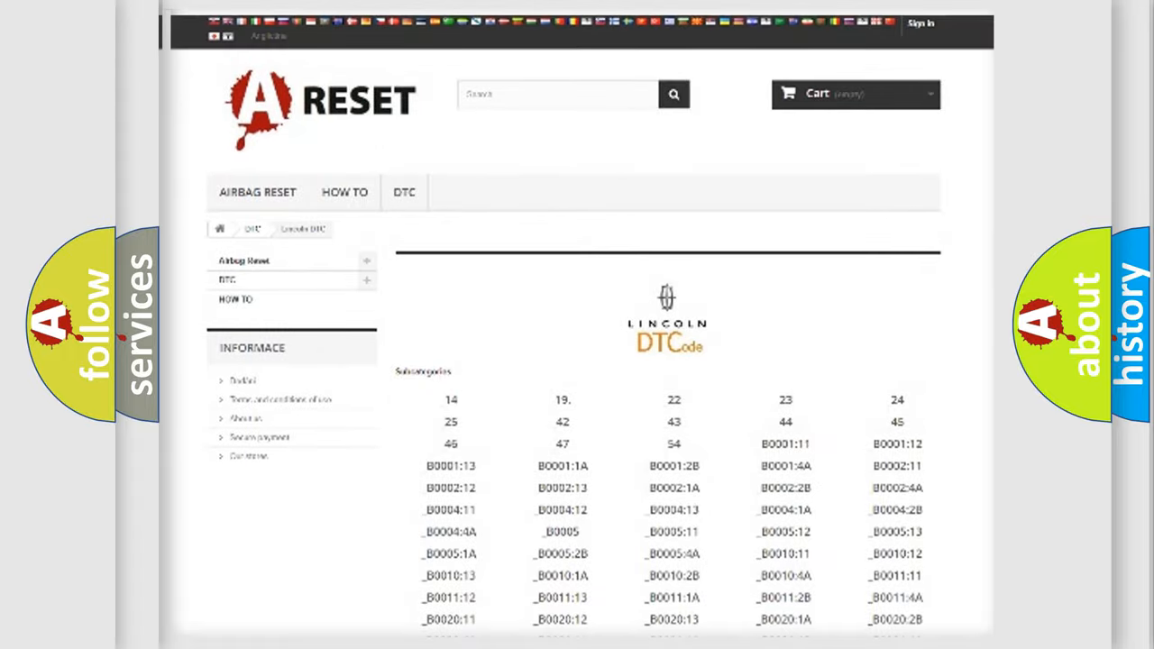